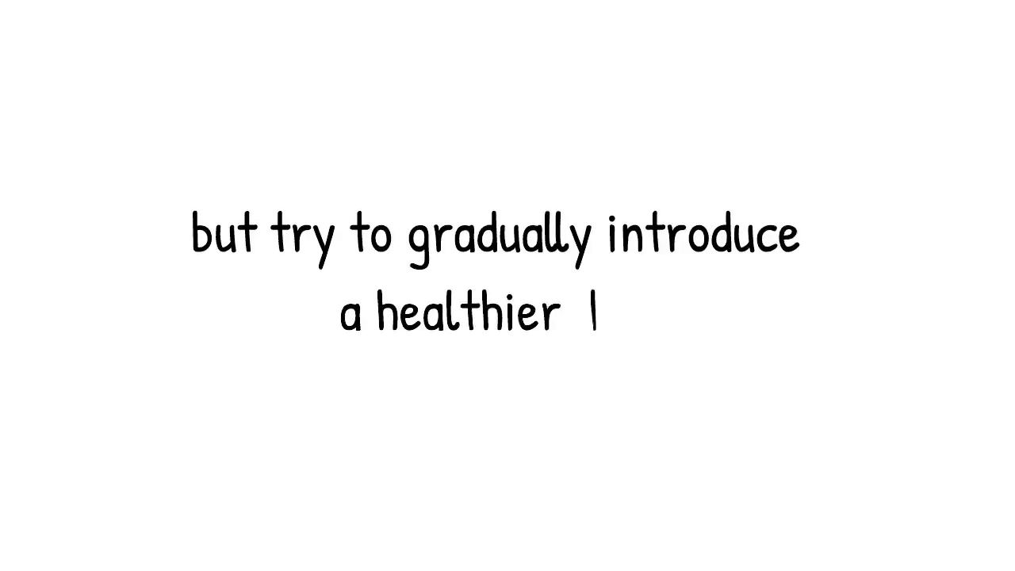
pyautogui.write('diet.')
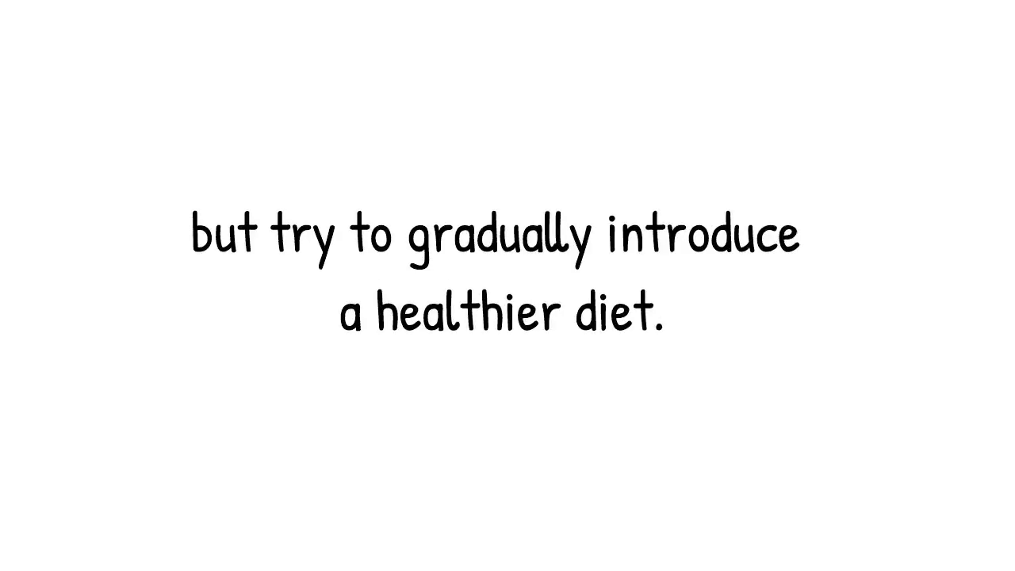